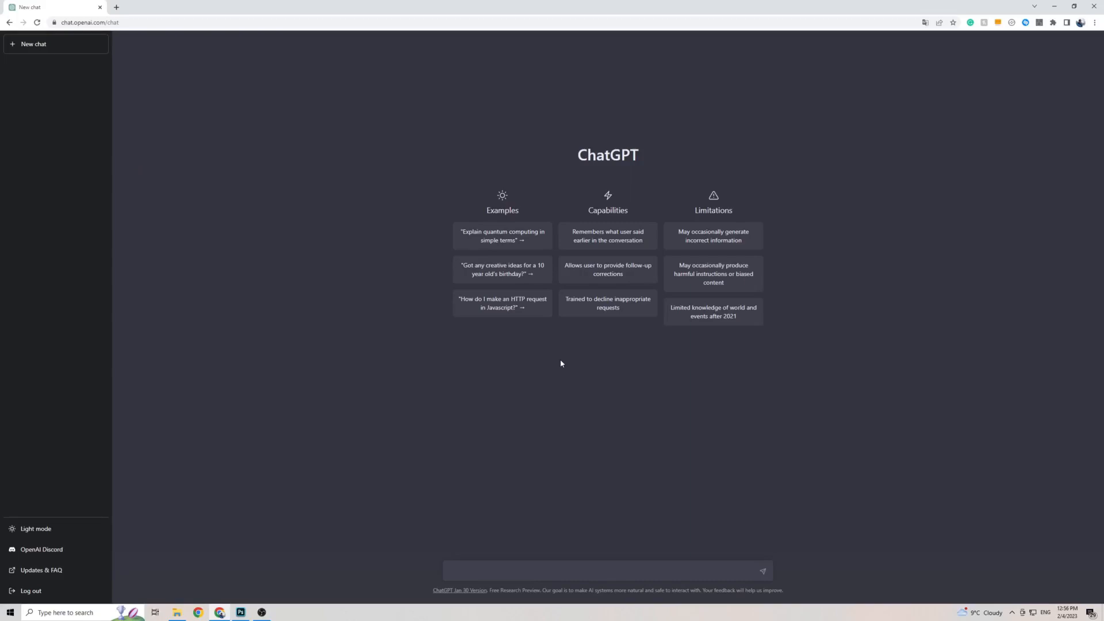
mouse_move(530, 361)
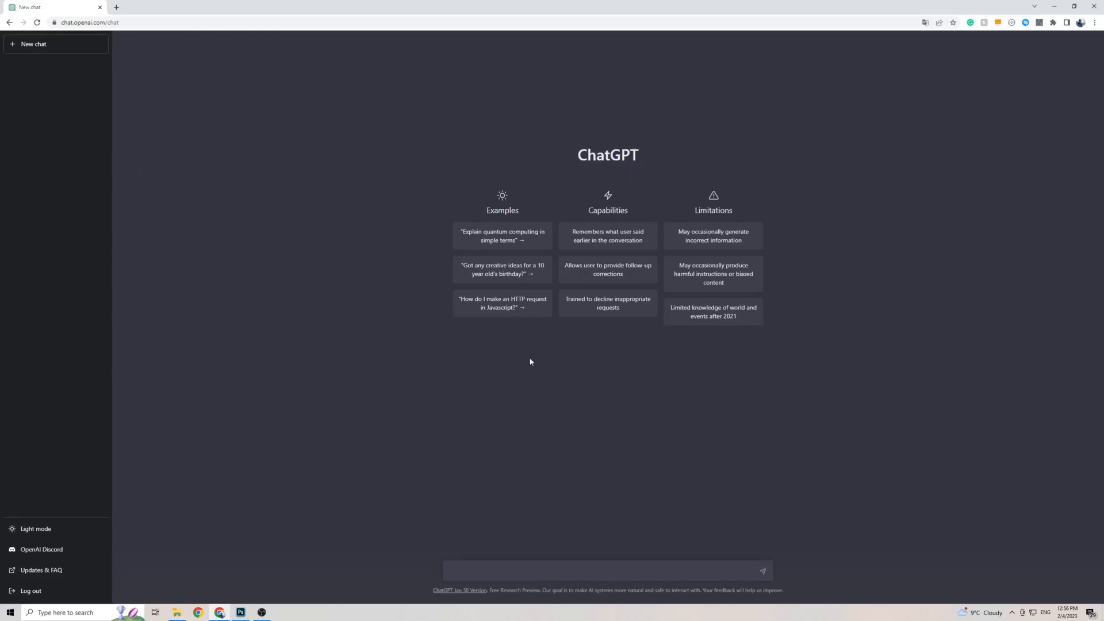
mouse_move(565, 193)
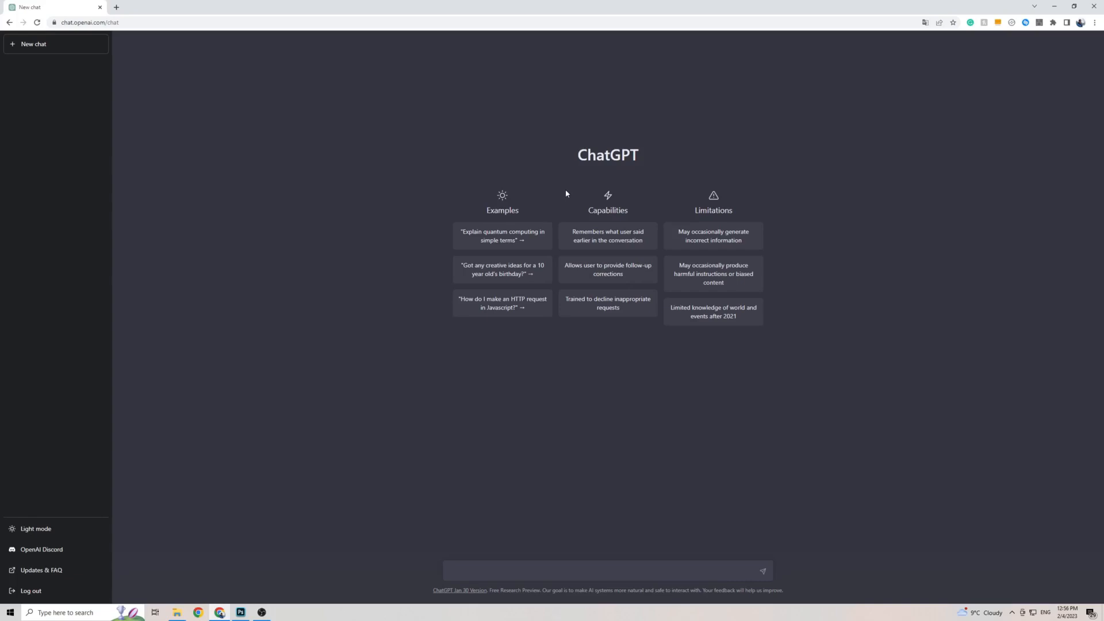
mouse_move(462, 211)
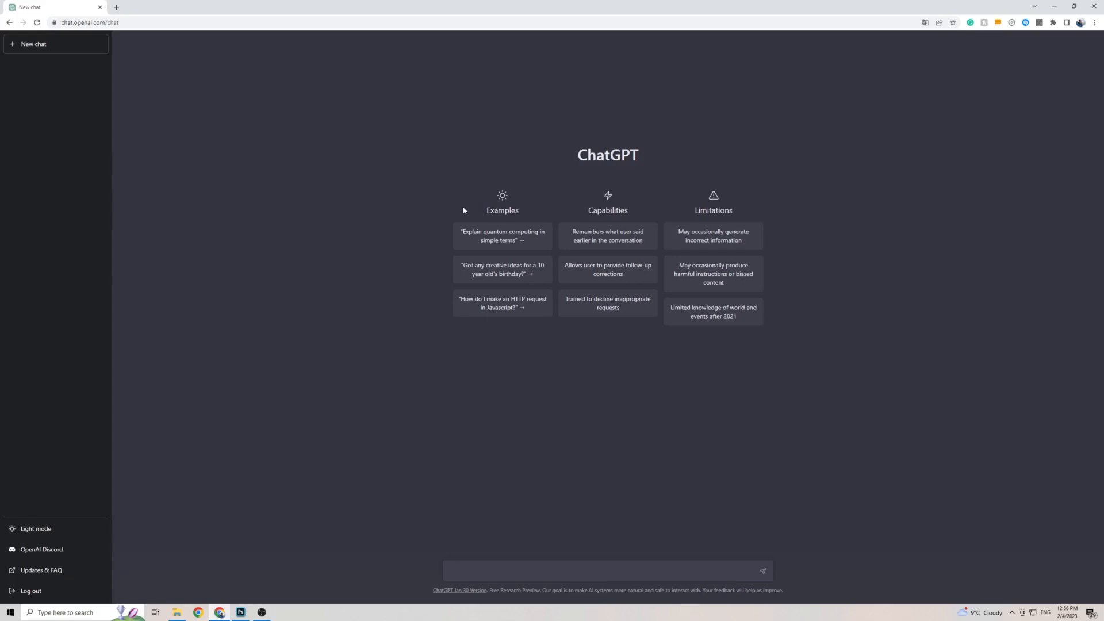
mouse_move(577, 155)
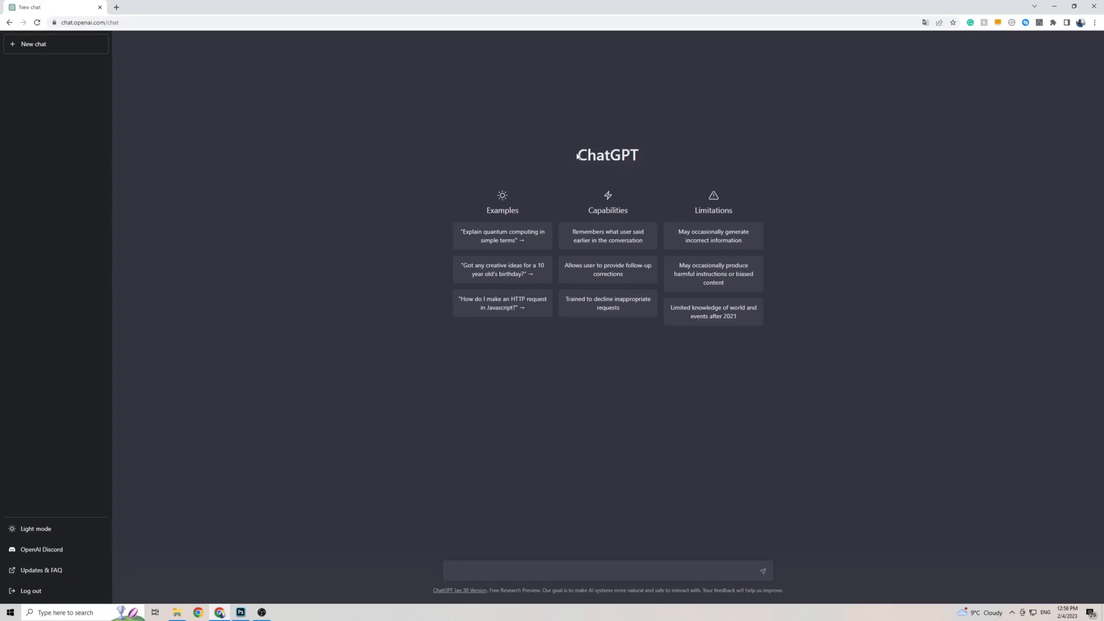
mouse_move(365, 234)
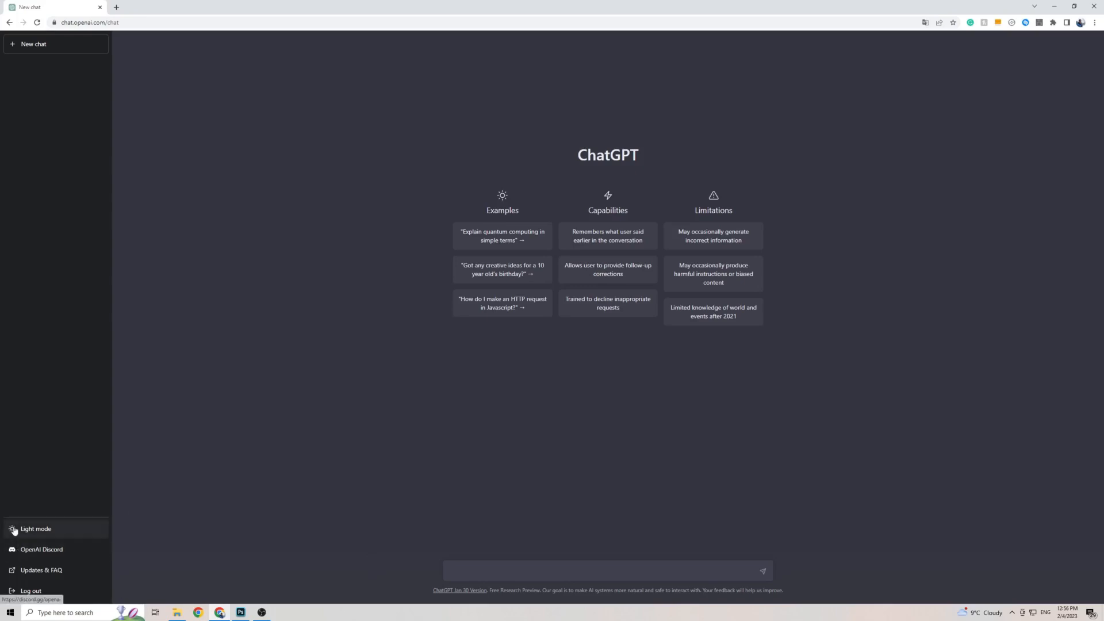
mouse_move(10, 527)
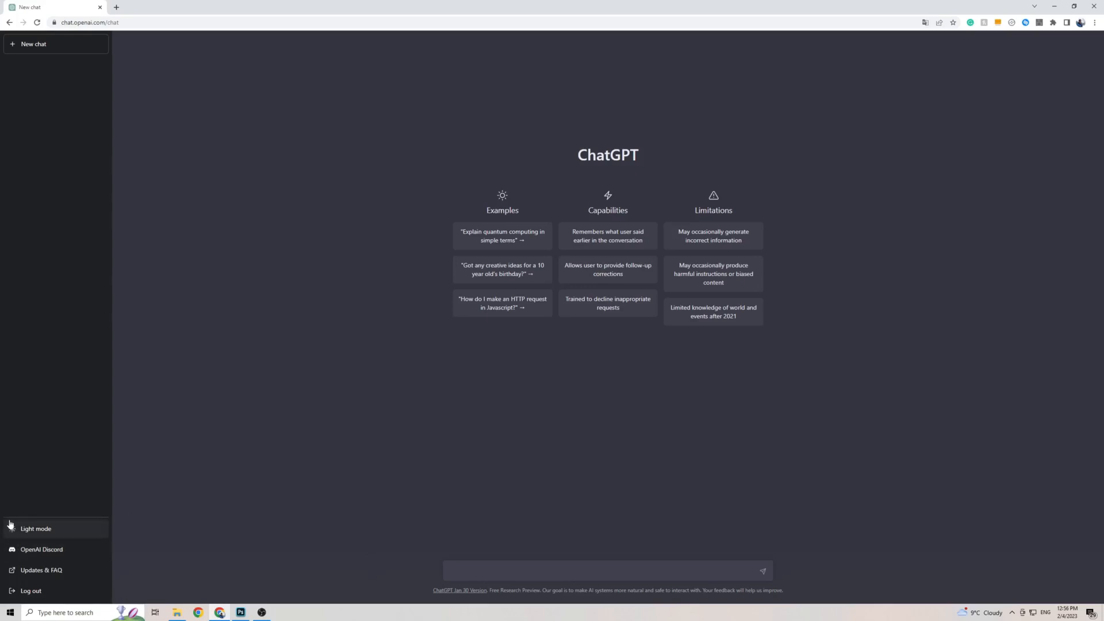
mouse_move(503, 252)
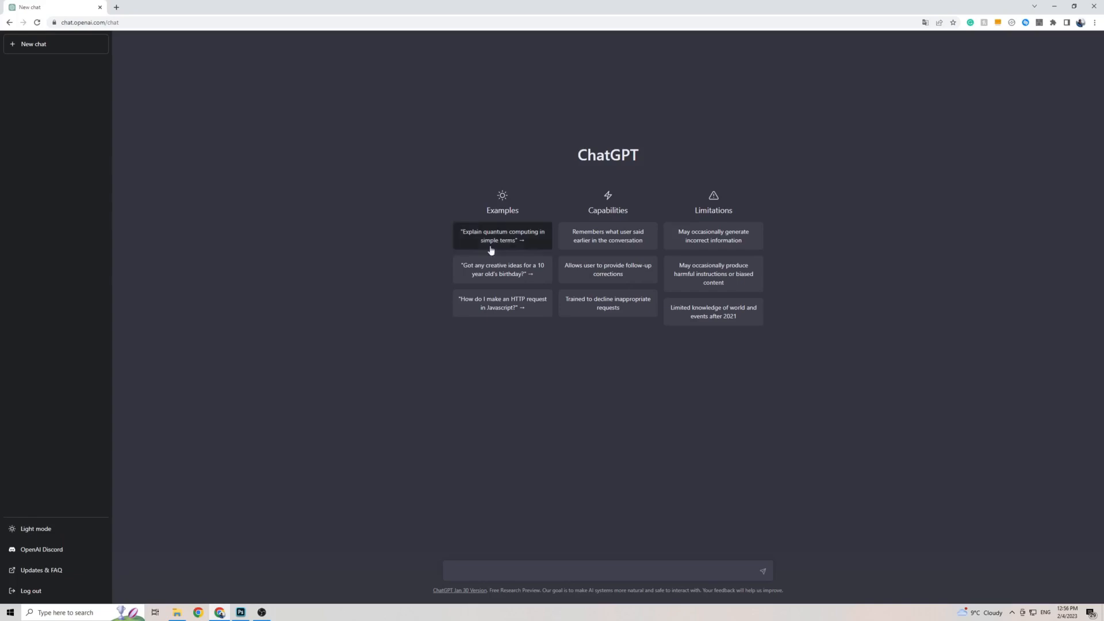
mouse_move(590, 236)
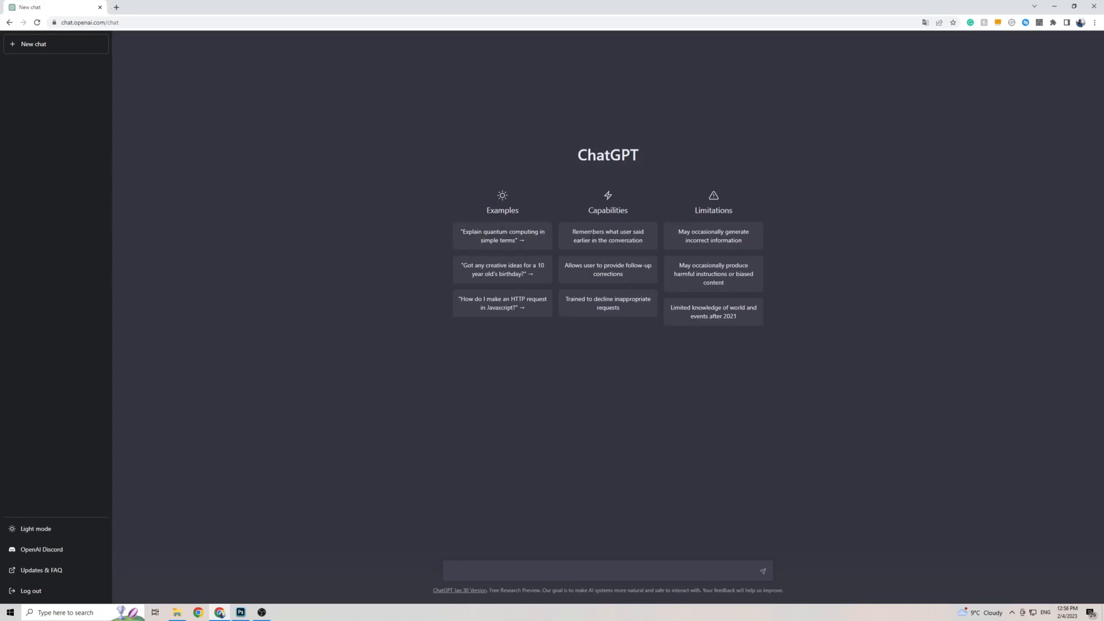
mouse_move(589, 188)
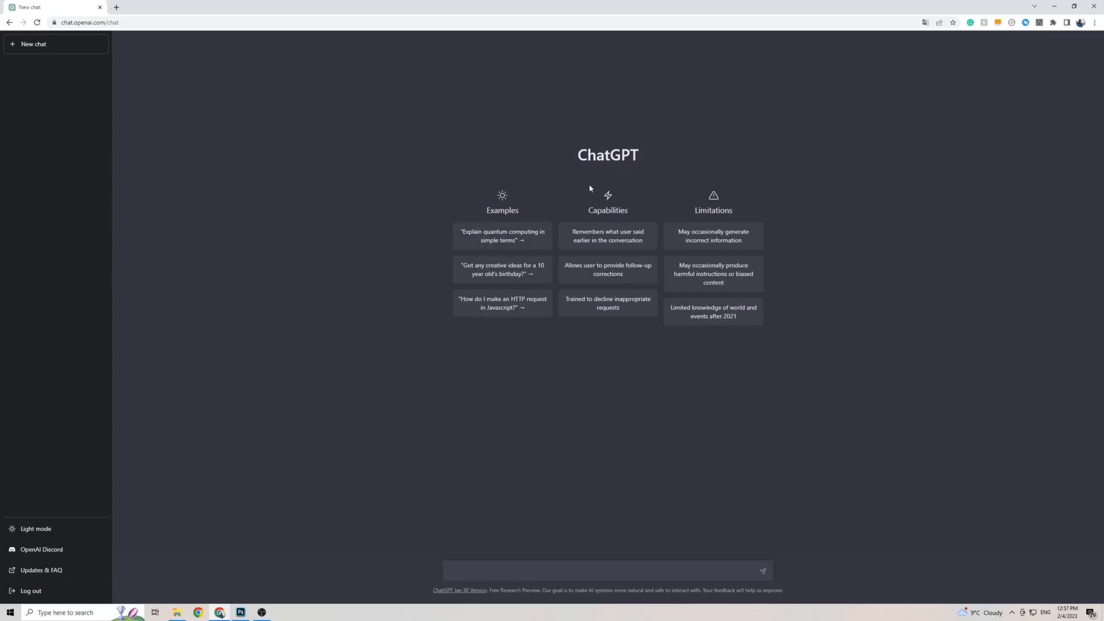
mouse_move(472, 192)
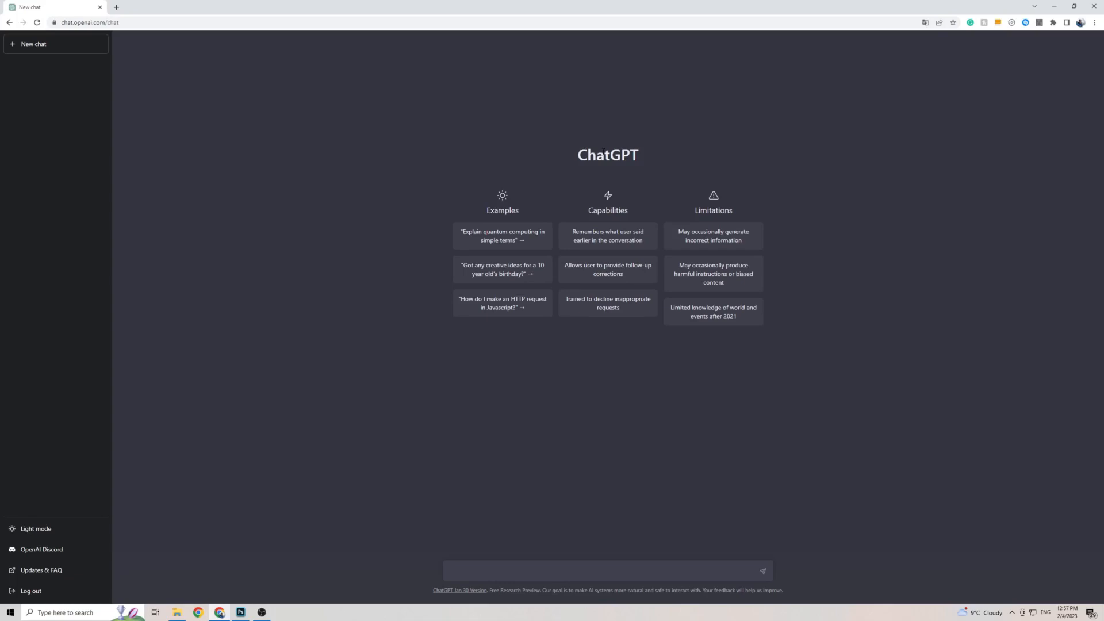
mouse_move(1004, 211)
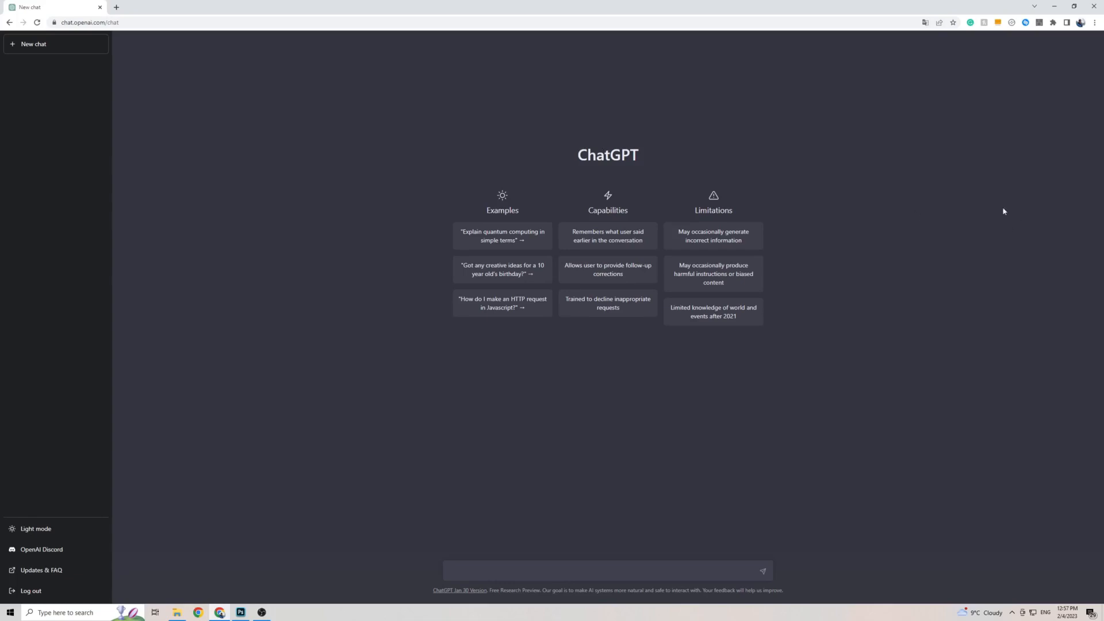
mouse_move(831, 175)
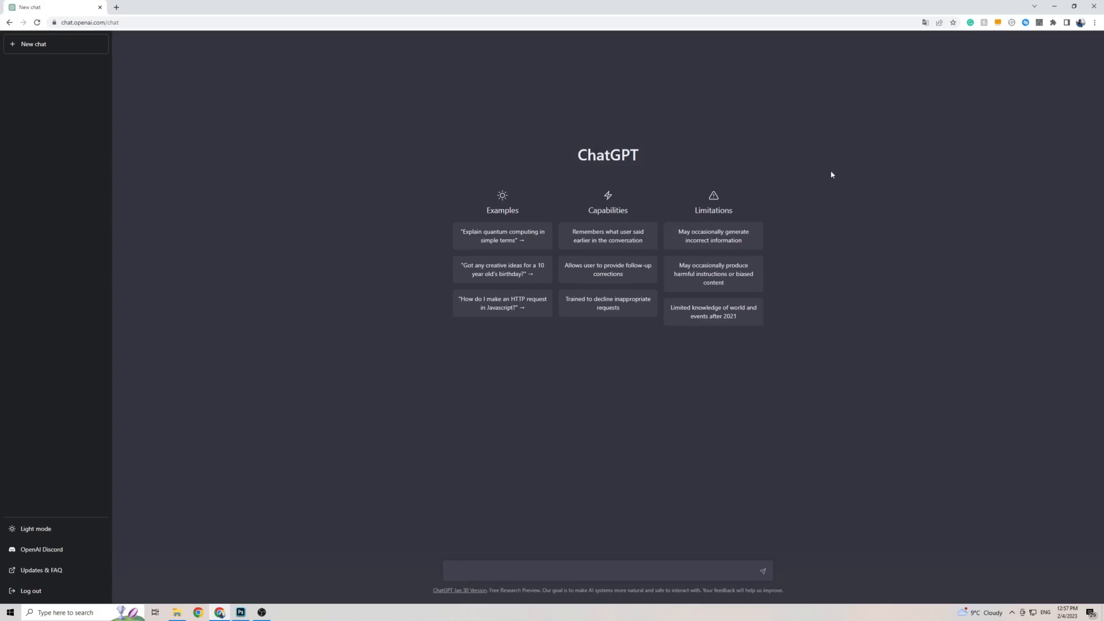
mouse_move(201, 4)
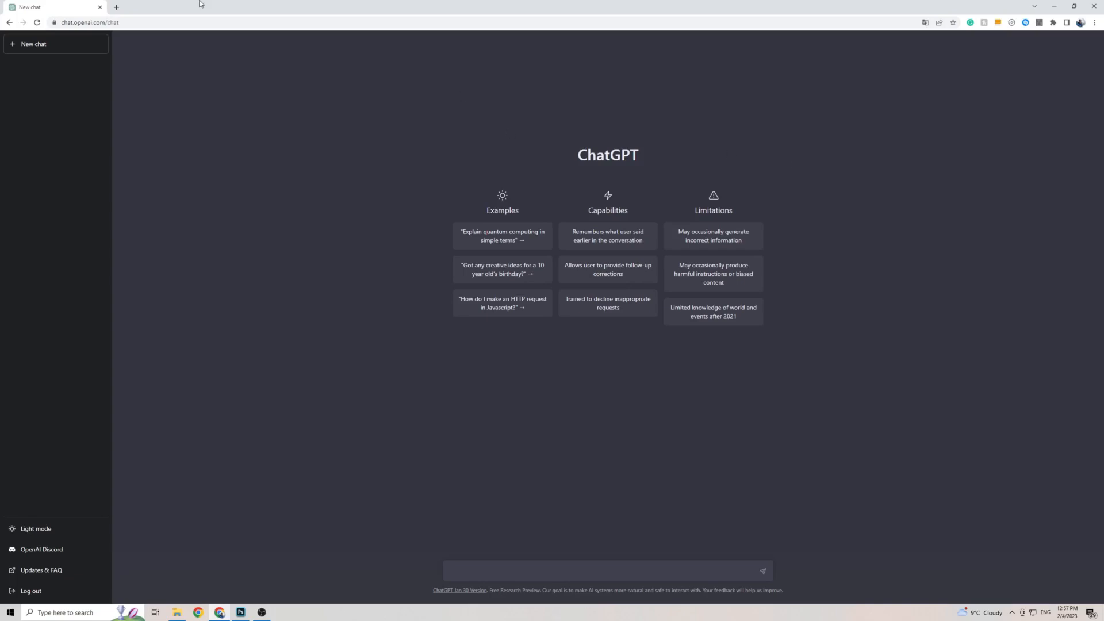
mouse_move(828, 192)
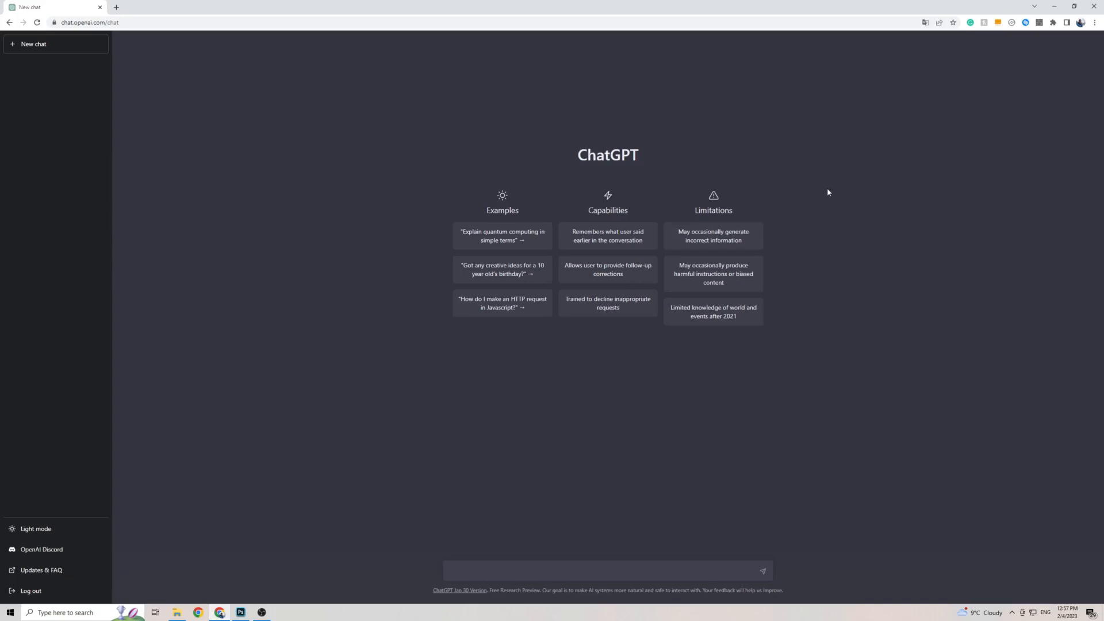
Step: Translate the ChatGPT start page into Slovak via Chrome's context menu and the translate bubble's language list
right_click(828, 192)
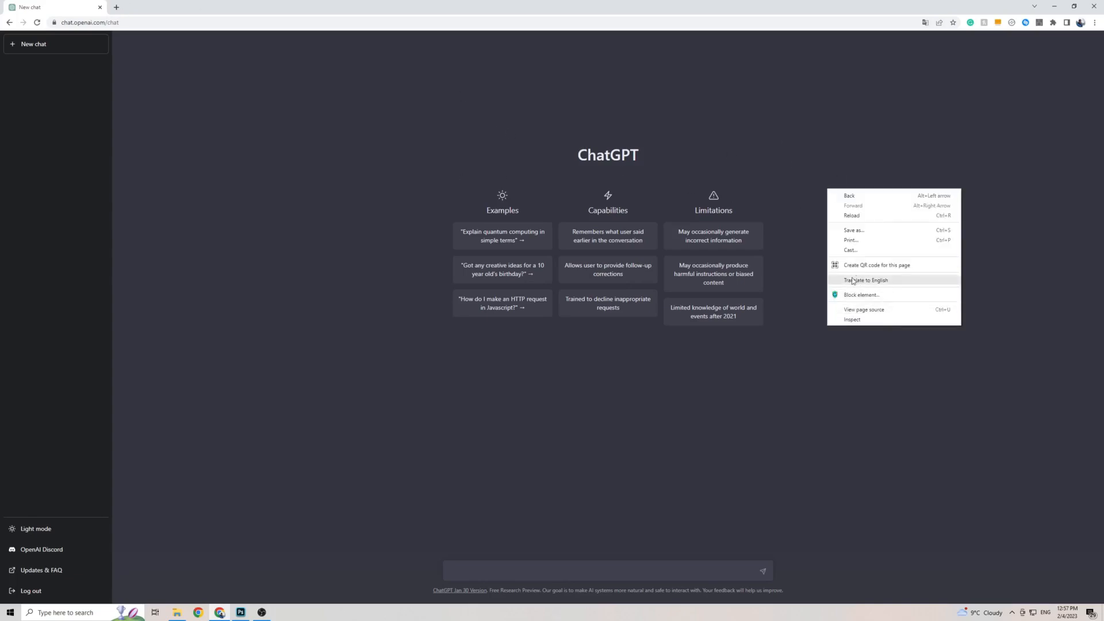
left_click(865, 279)
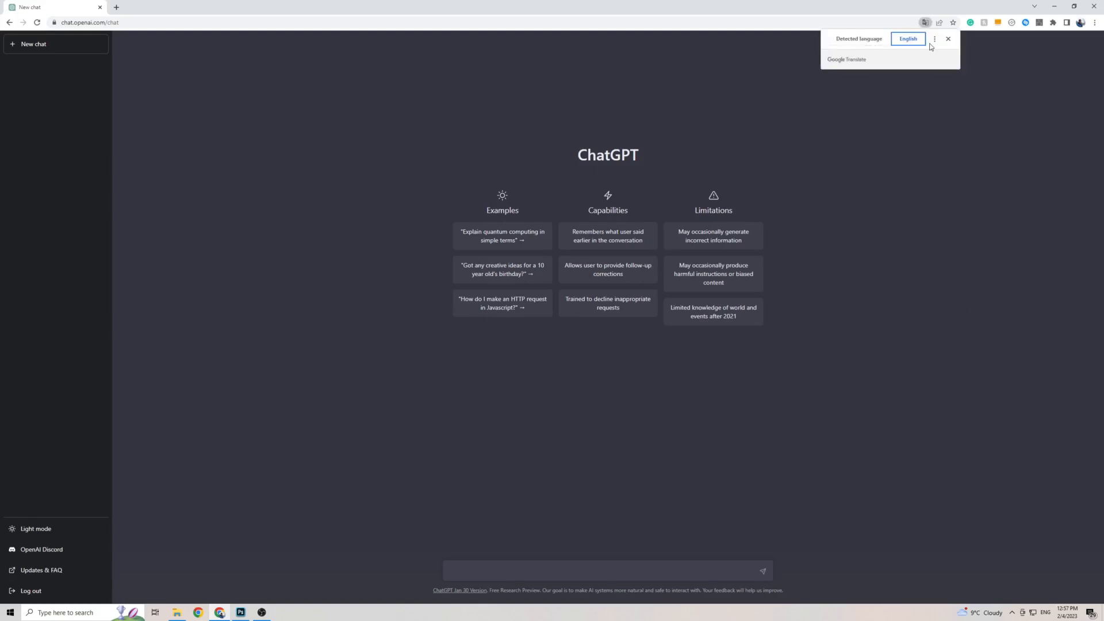
mouse_move(936, 44)
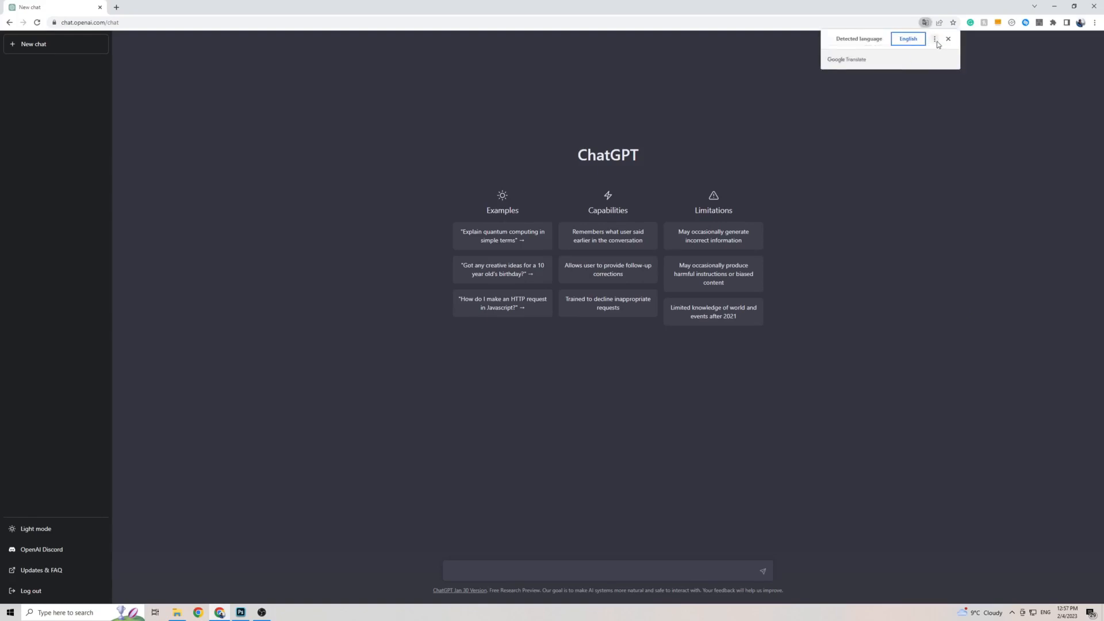
left_click(934, 39)
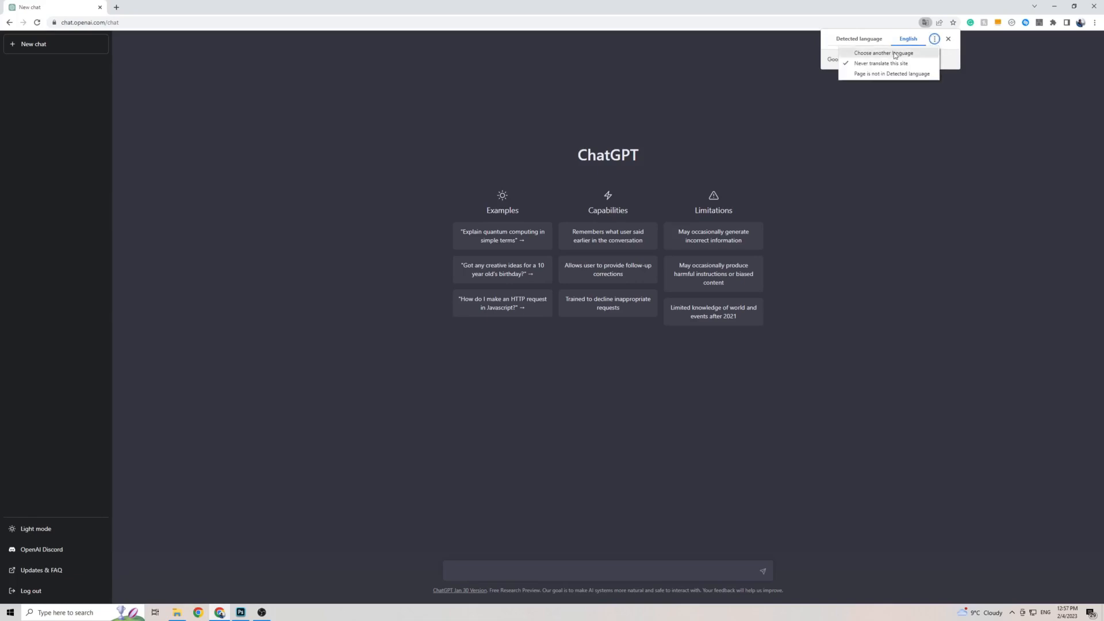
left_click(883, 53)
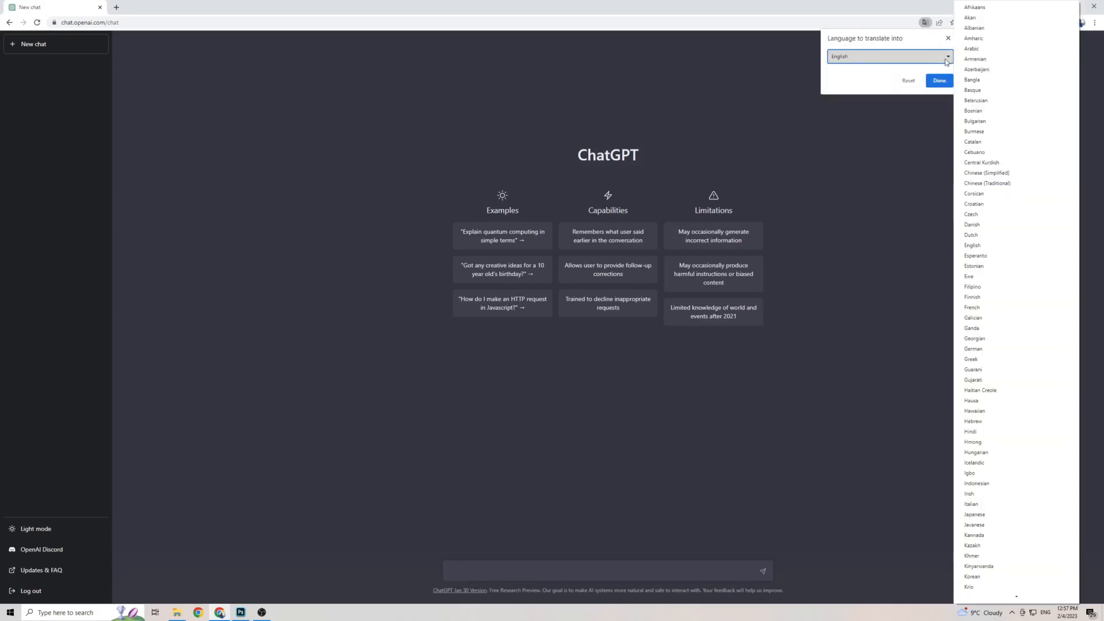
left_click(947, 56)
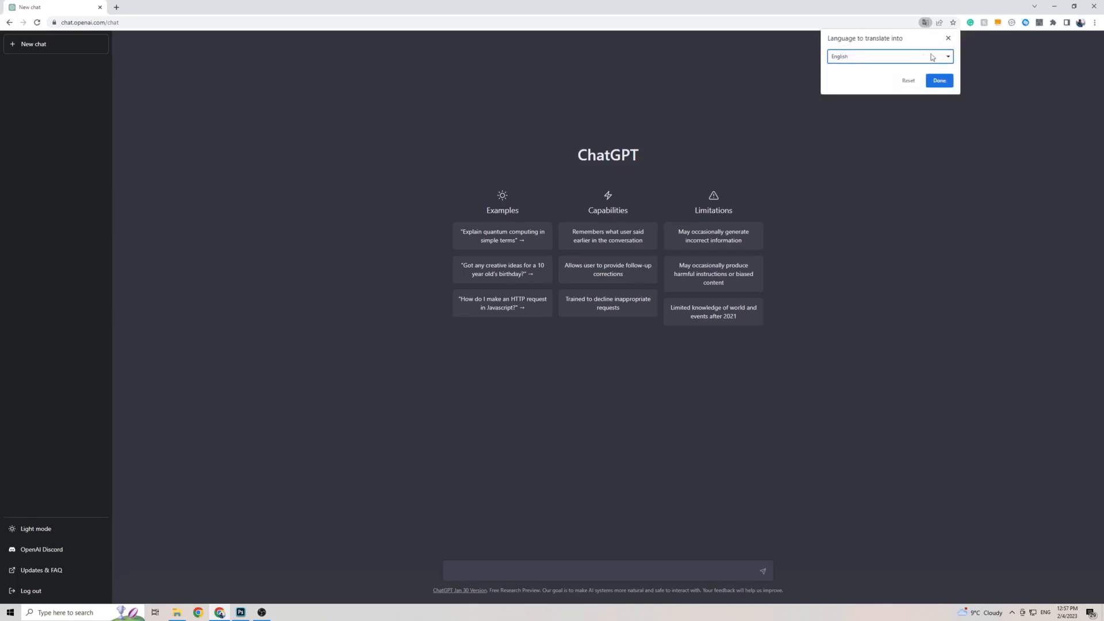
left_click(946, 56)
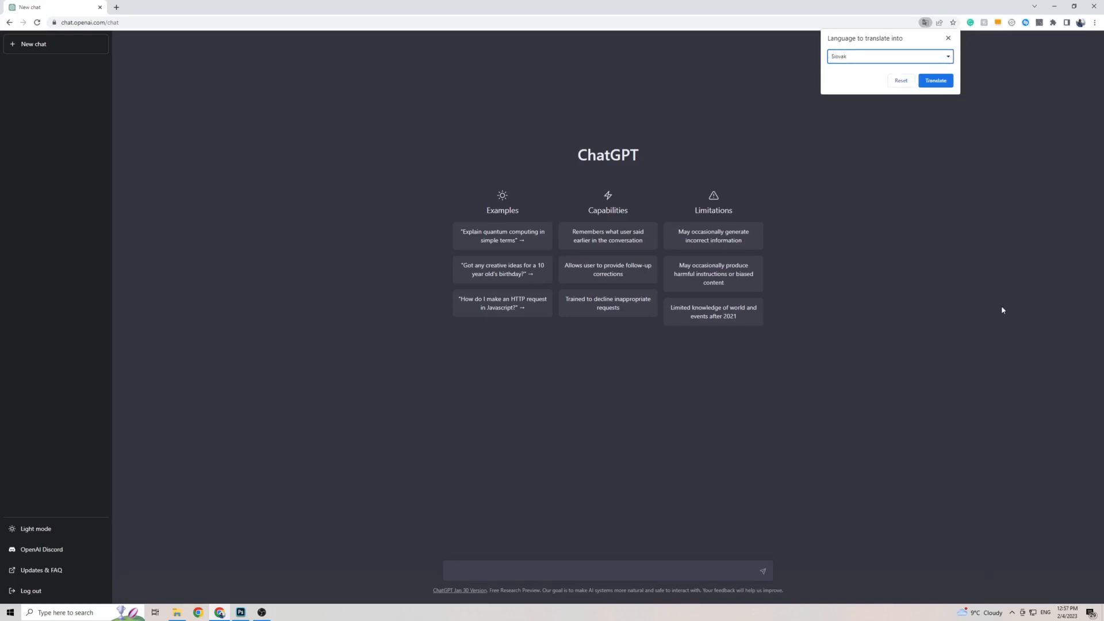
left_click(935, 81)
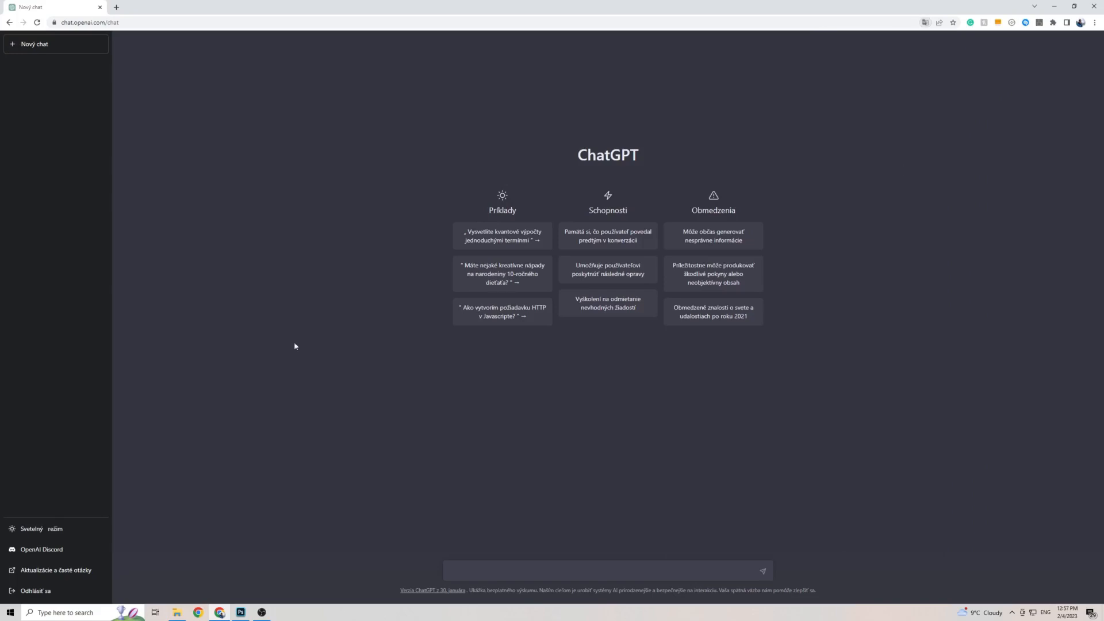
mouse_move(522, 144)
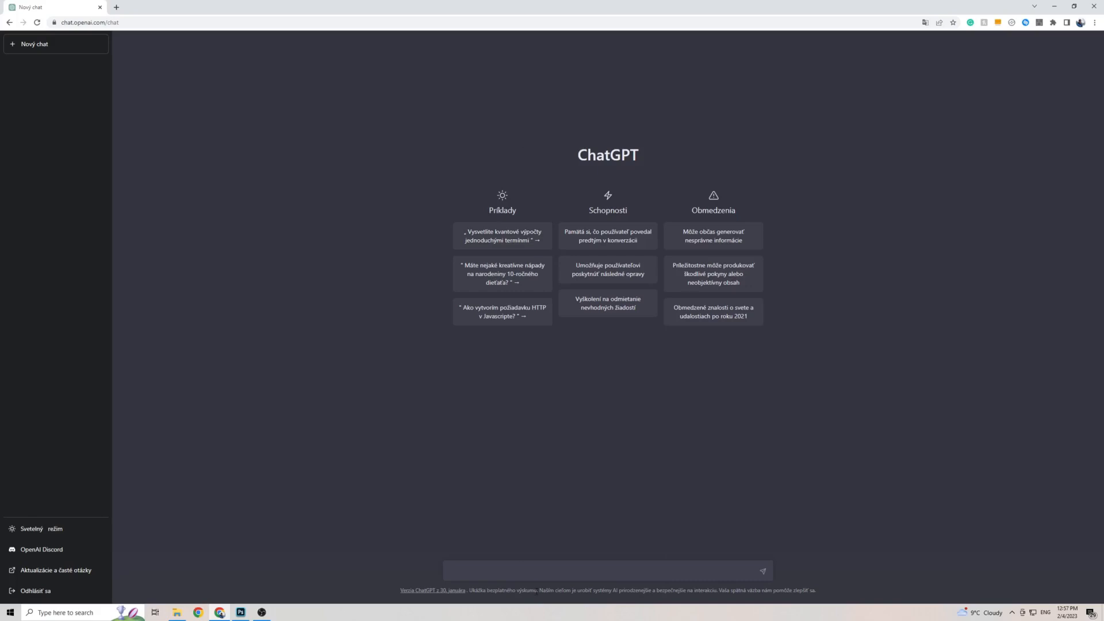
left_click(607, 572)
type("Ako sa máš")
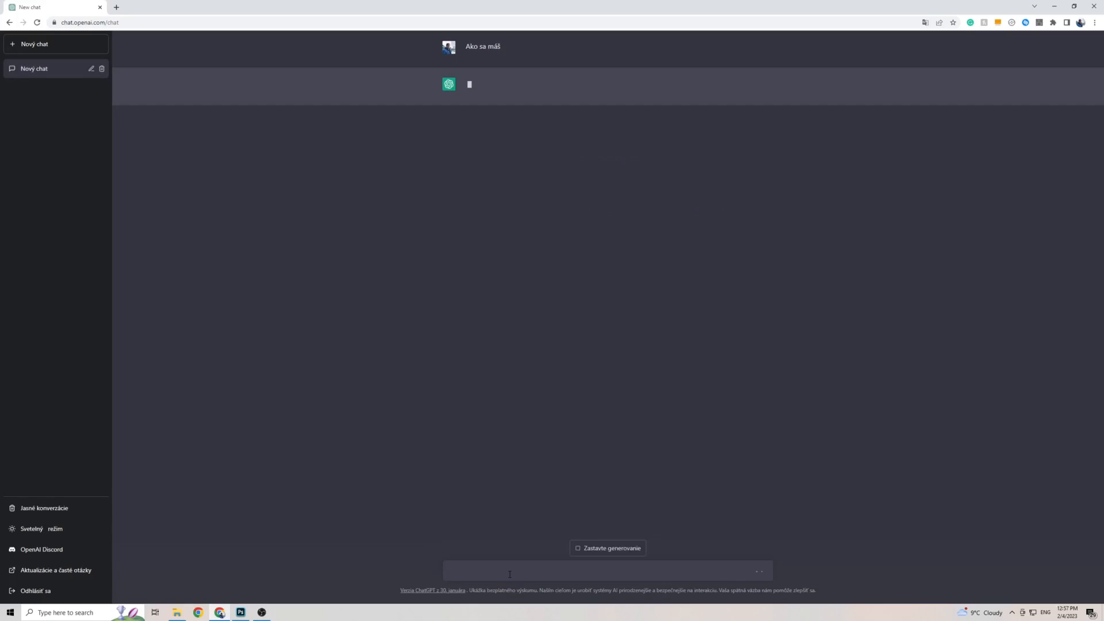
mouse_move(478, 312)
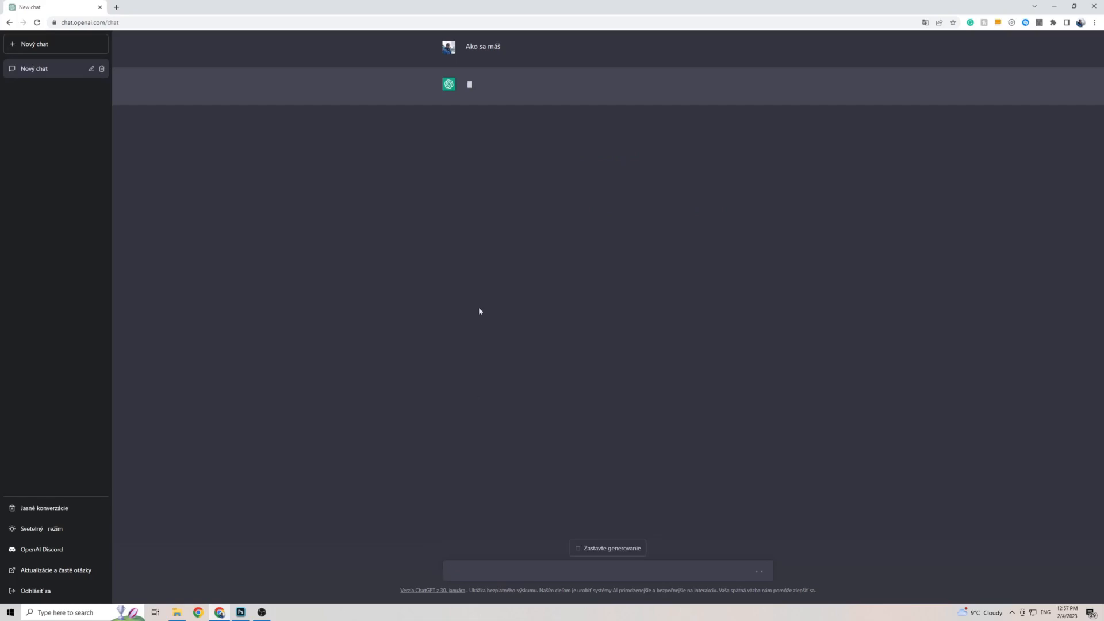